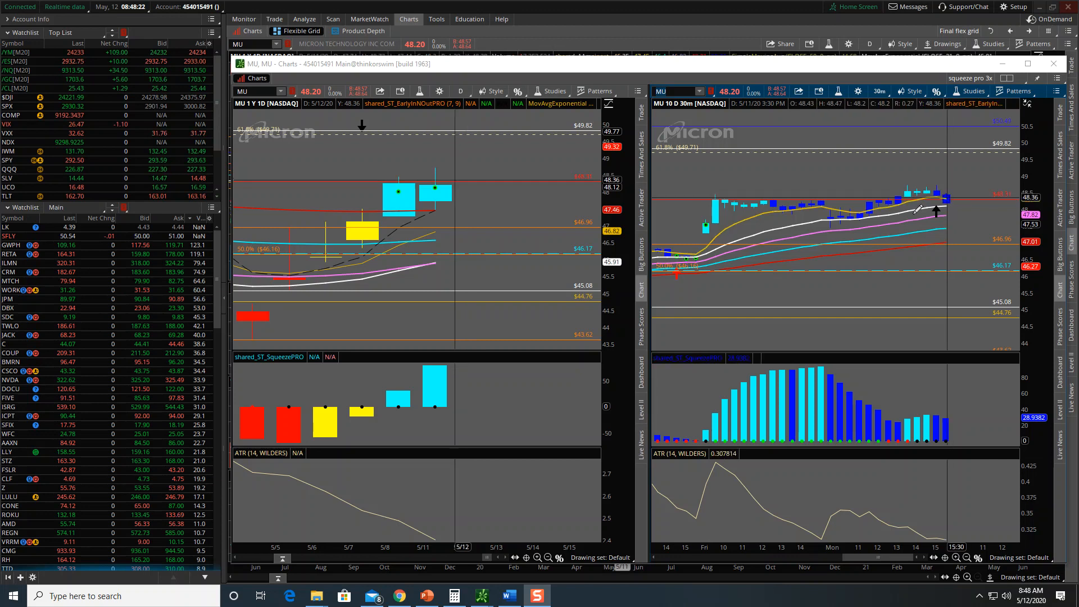
{"action": "mouse_move", "coordinate": [957, 410]}
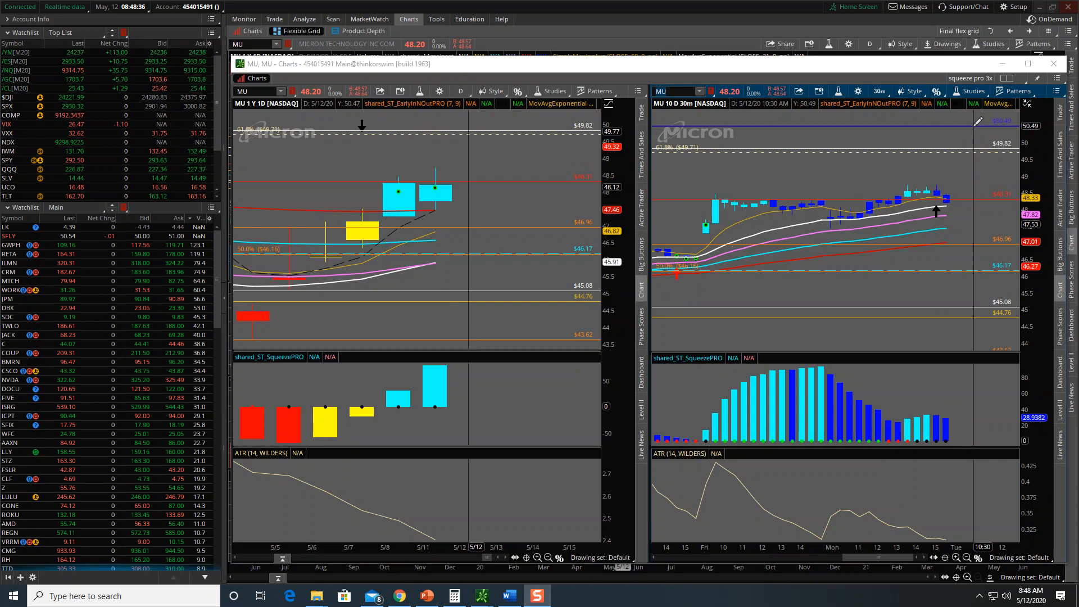
{"action": "mouse_move", "coordinate": [402, 402]}
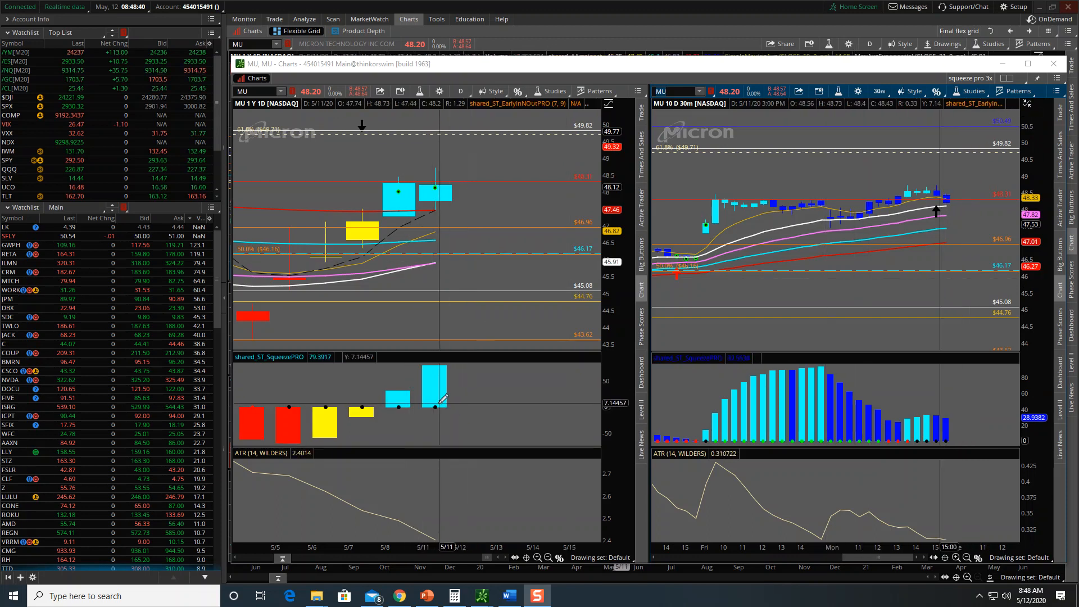
{"action": "mouse_move", "coordinate": [448, 395]}
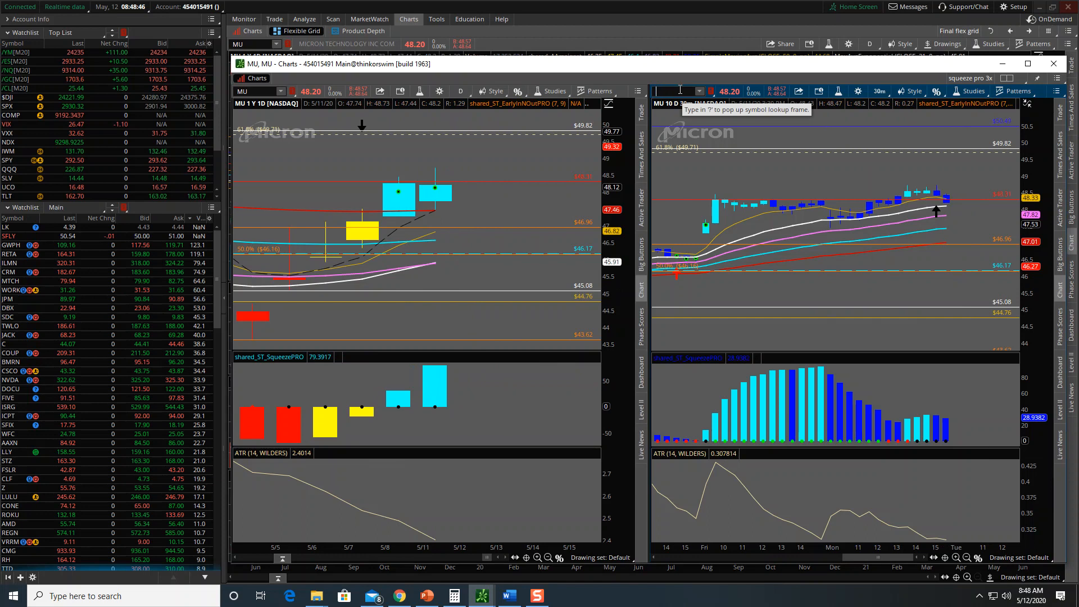
Load JPM into the daily and 30-minute squeeze chart grid
{"action": "type", "text": "JPM"}
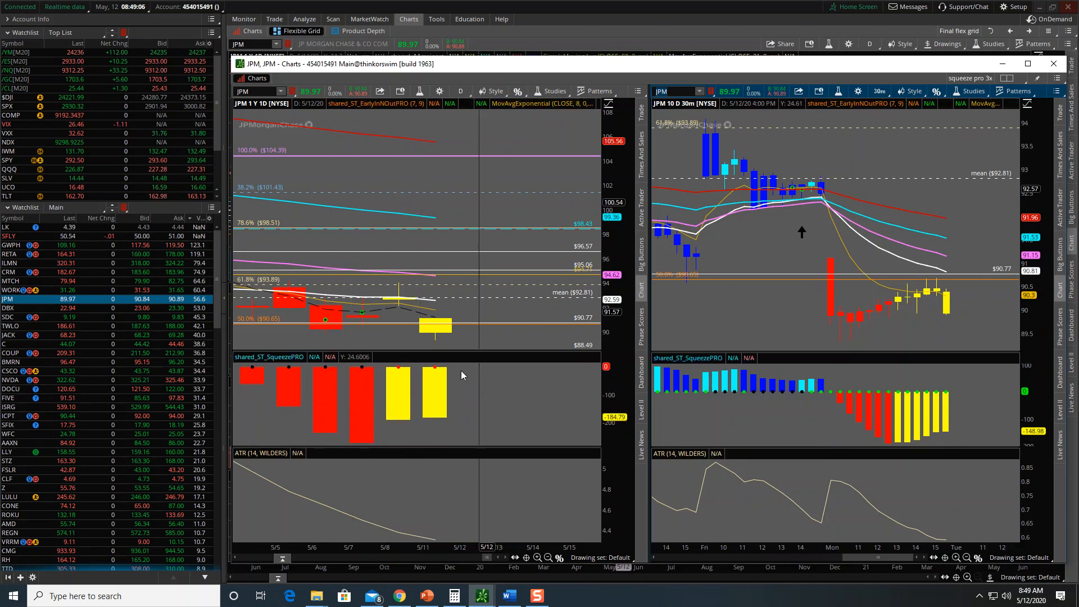
{"action": "mouse_move", "coordinate": [503, 296]}
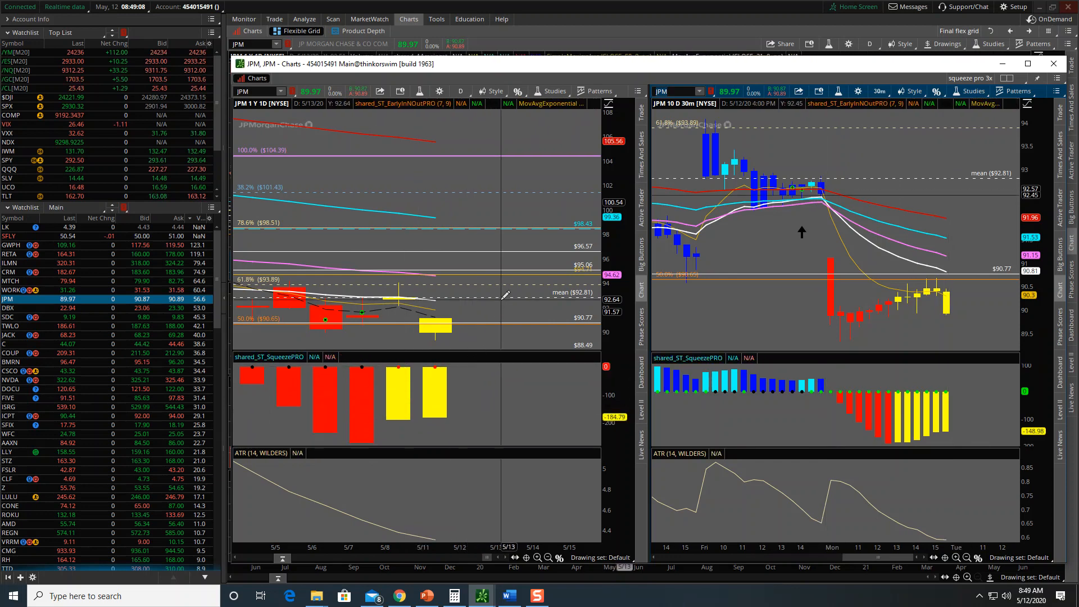
{"action": "mouse_move", "coordinate": [361, 392]}
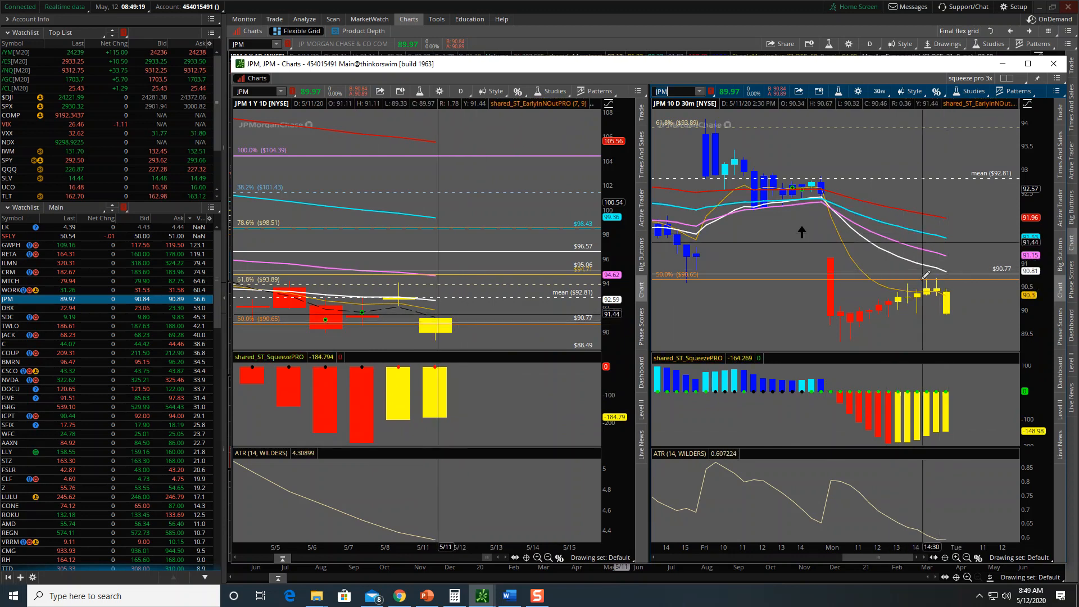
{"action": "mouse_move", "coordinate": [870, 204]}
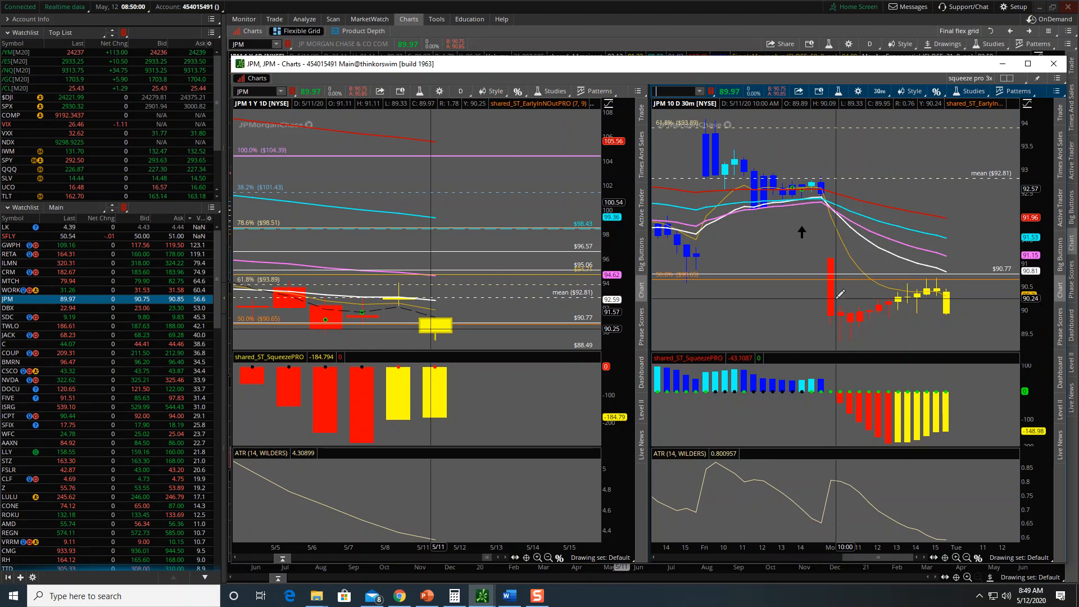
Load IBM into the daily and 30-minute squeeze chart grid
{"action": "type", "text": "IBM"}
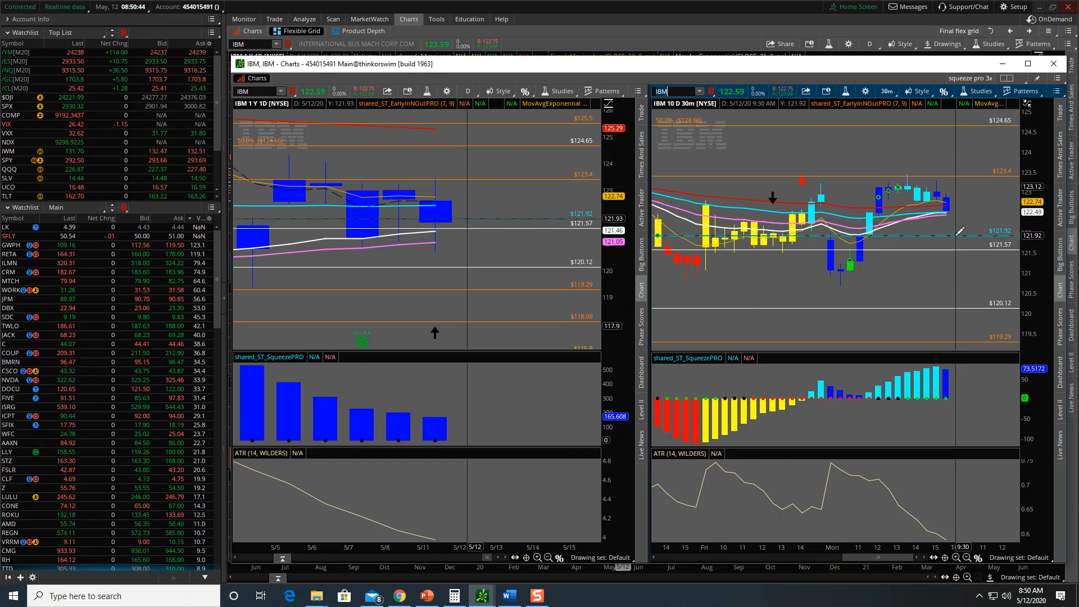
{"action": "mouse_move", "coordinate": [958, 231]}
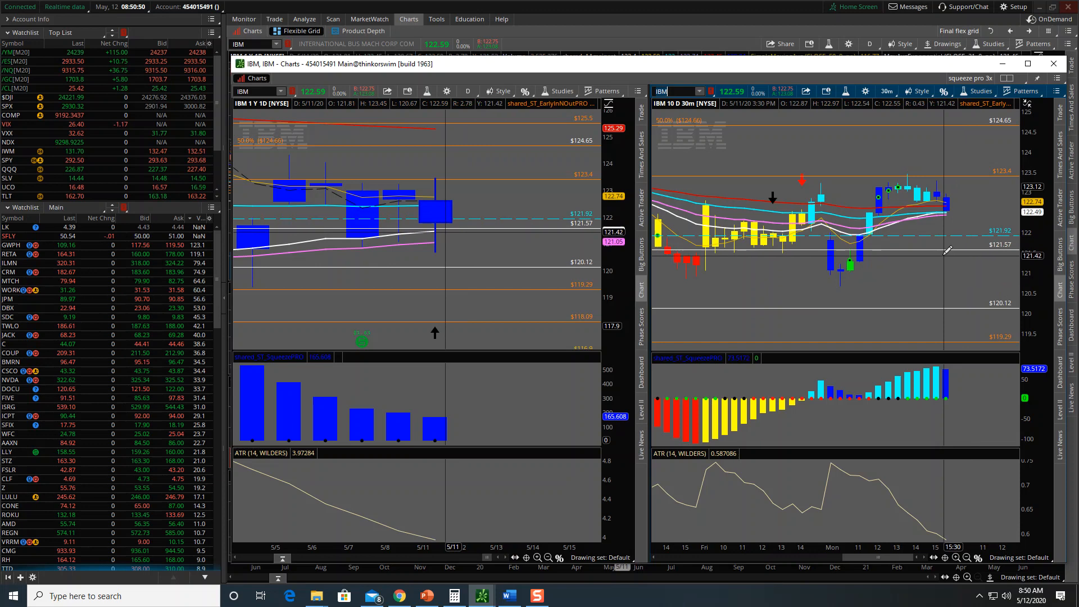
{"action": "mouse_move", "coordinate": [434, 431]}
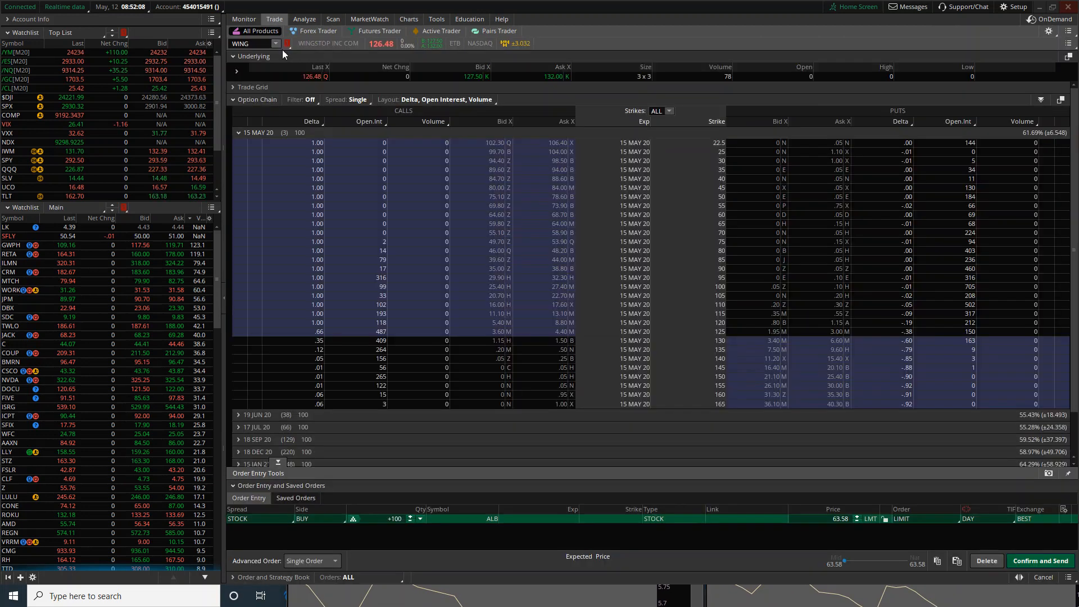
{"action": "mouse_move", "coordinate": [588, 326]}
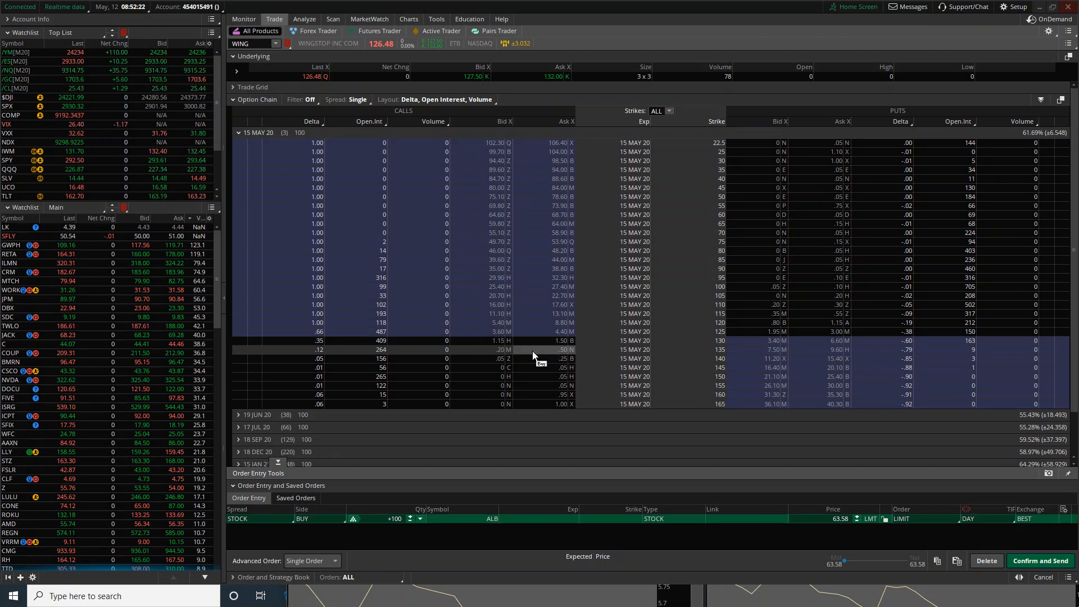
{"action": "mouse_move", "coordinate": [331, 358]}
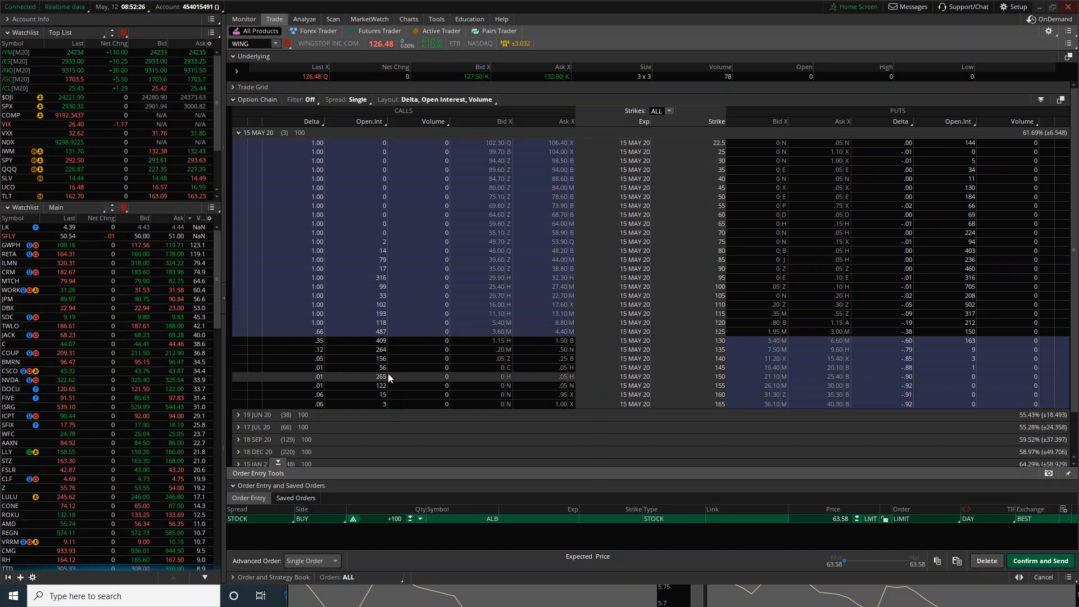
{"action": "mouse_move", "coordinate": [406, 556]}
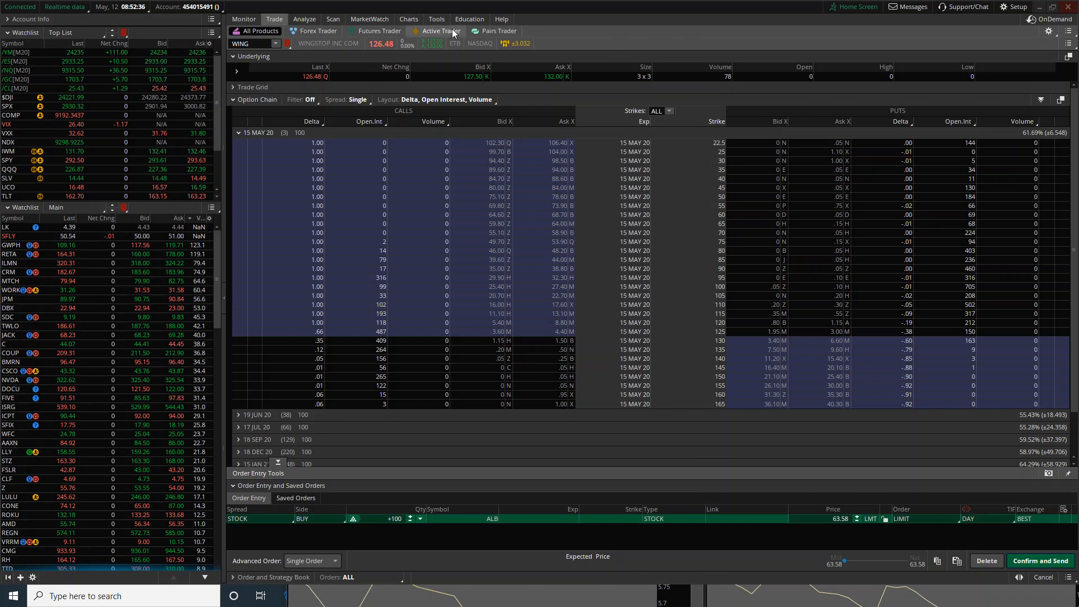
Show WING's one-year daily chart with squeeze statistics, Fibonacci levels and volume
{"action": "left_click", "coordinate": [407, 19]}
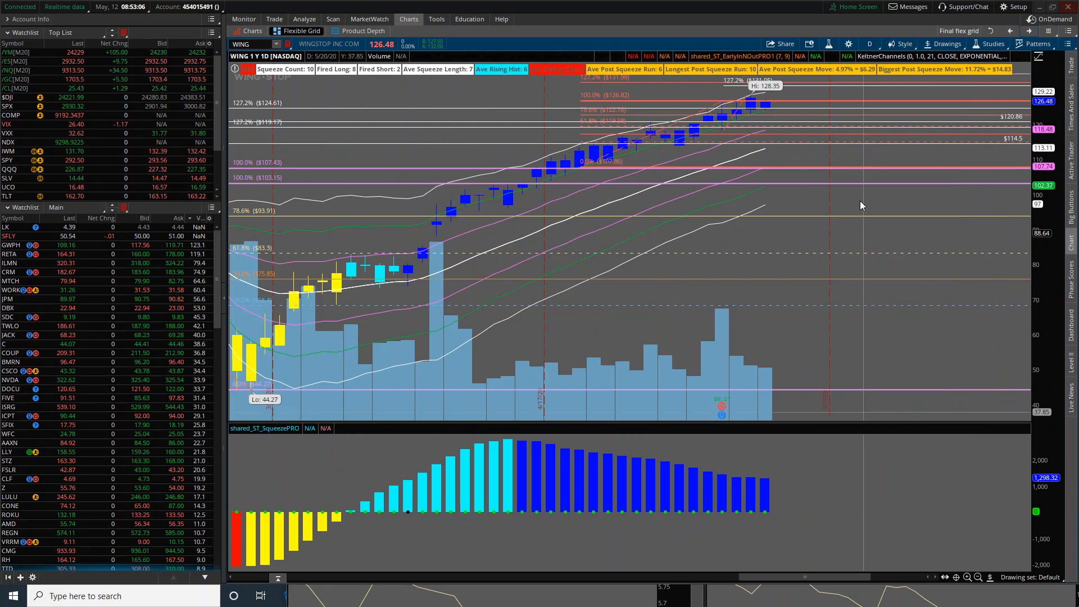
Switch the WING chart to a 10-day 30-minute time frame
{"action": "left_click", "coordinate": [869, 44]}
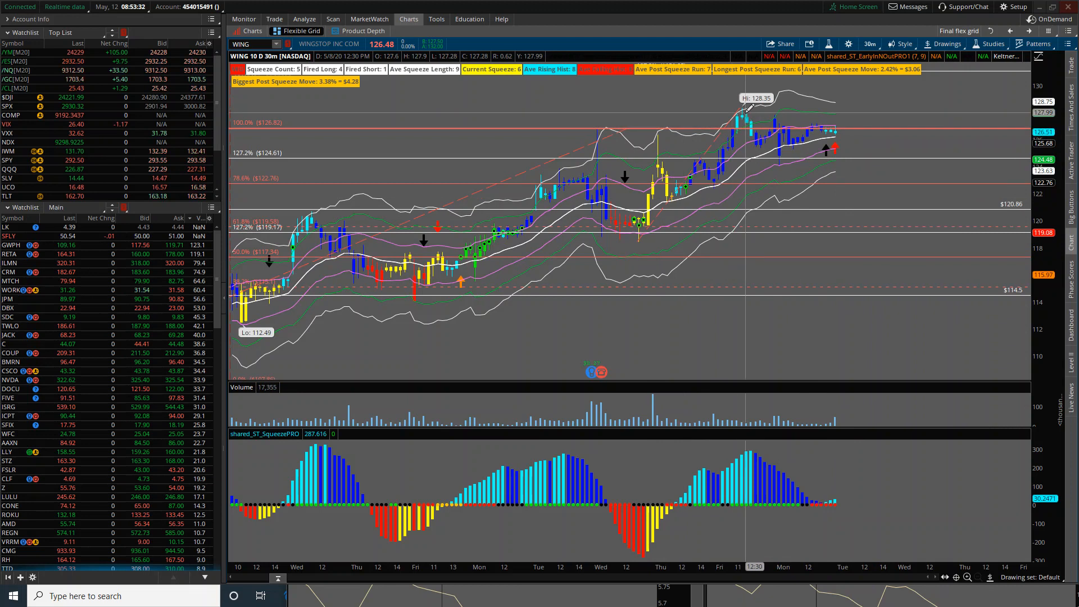
{"action": "mouse_move", "coordinate": [839, 114]}
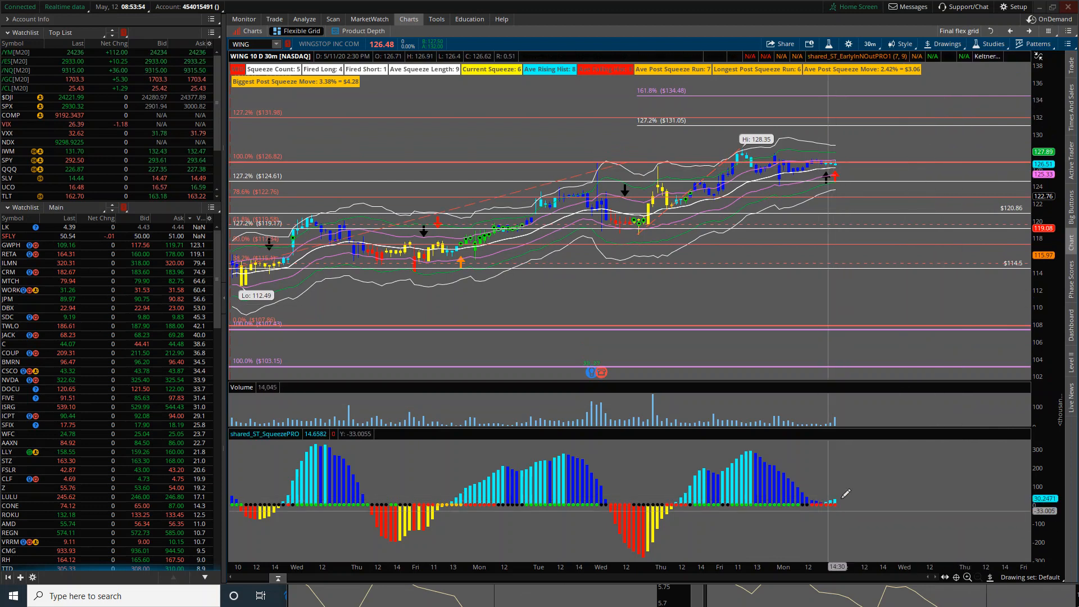
{"action": "mouse_move", "coordinate": [842, 494]}
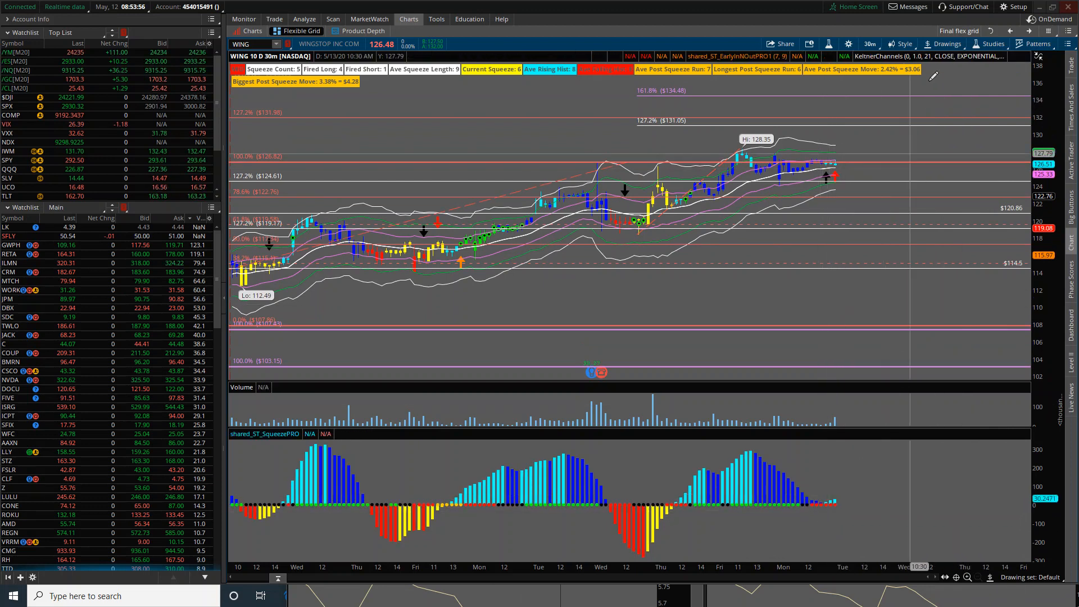
{"action": "mouse_move", "coordinate": [691, 482]}
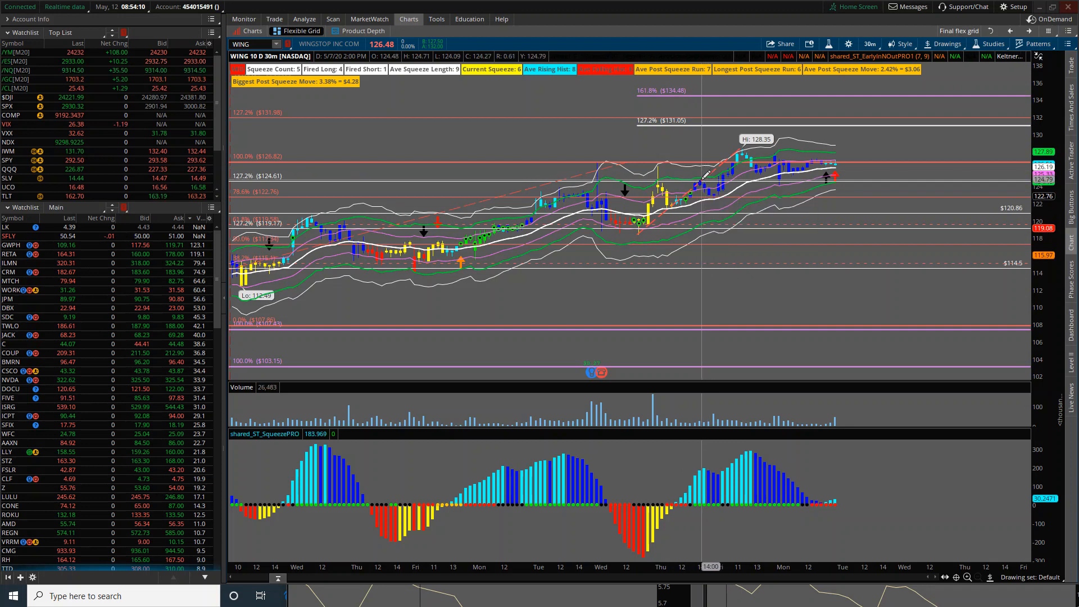
{"action": "mouse_move", "coordinate": [702, 185]}
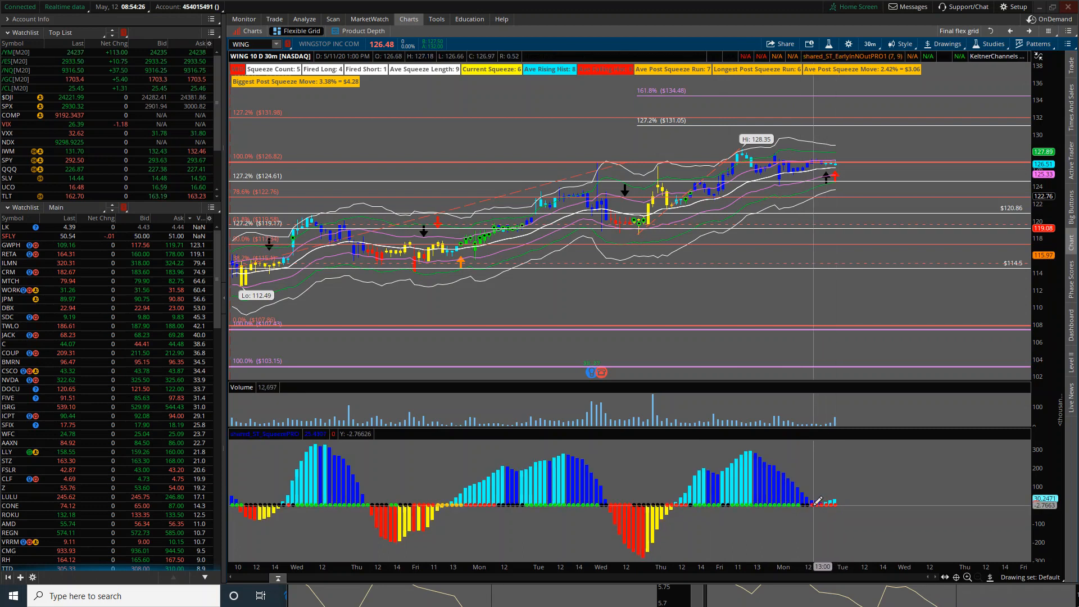
{"action": "mouse_move", "coordinate": [835, 502]}
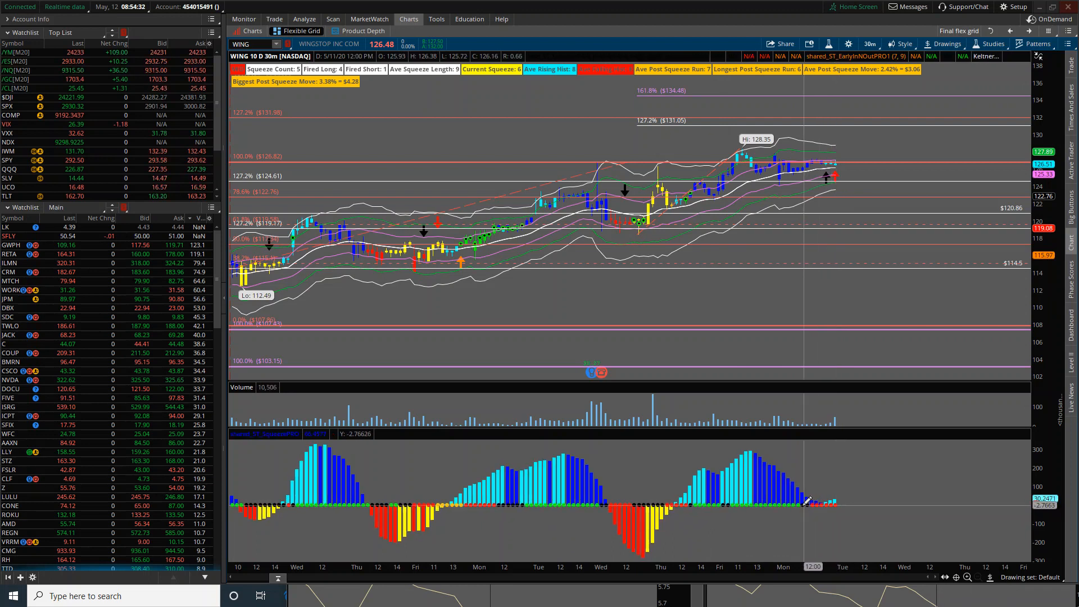
{"action": "mouse_move", "coordinate": [826, 506]}
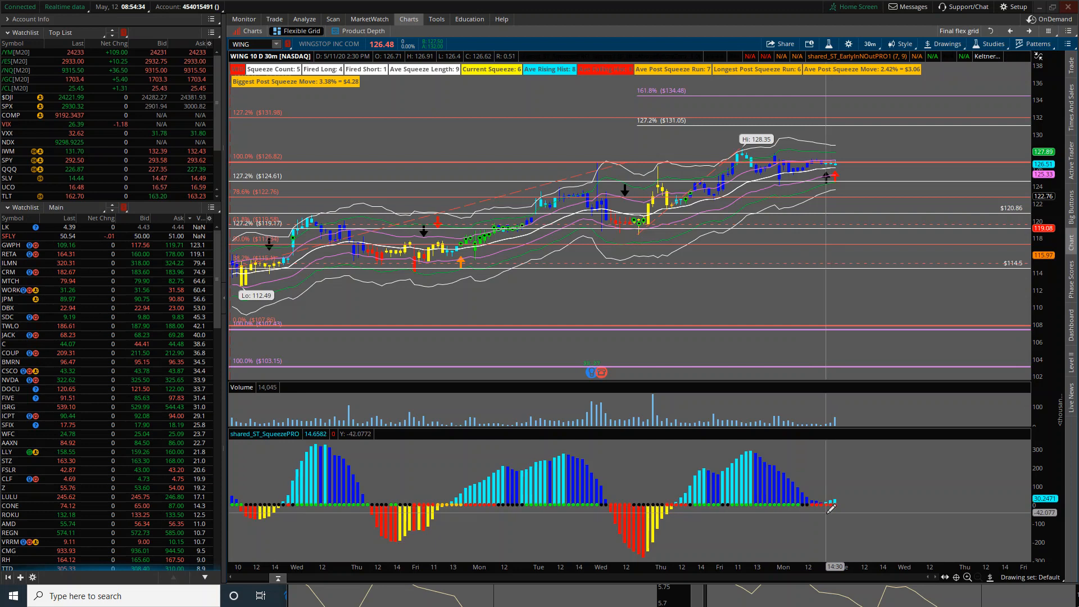